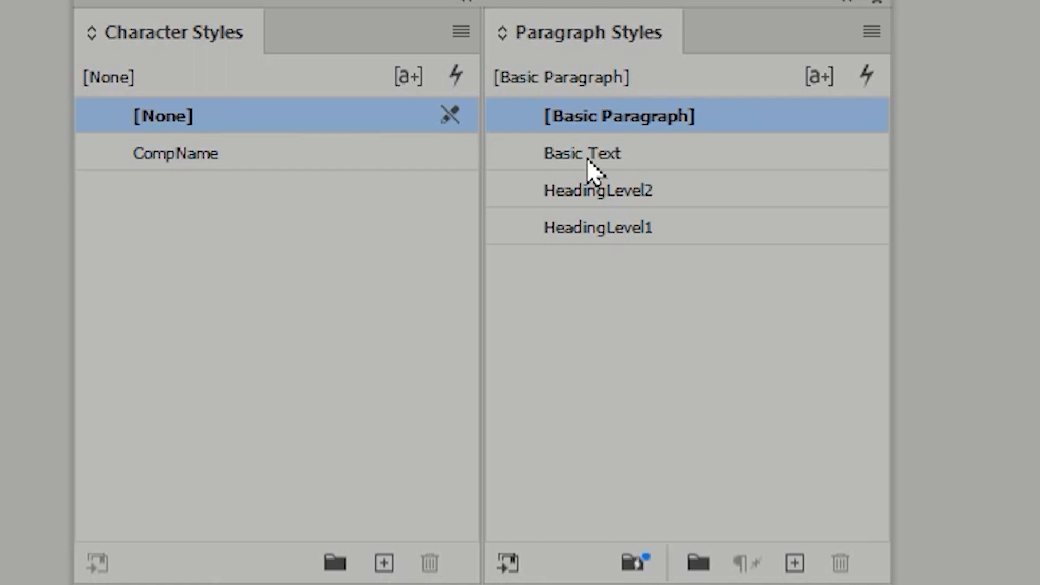
{"action": "mouse_move", "coordinate": [607, 303]}
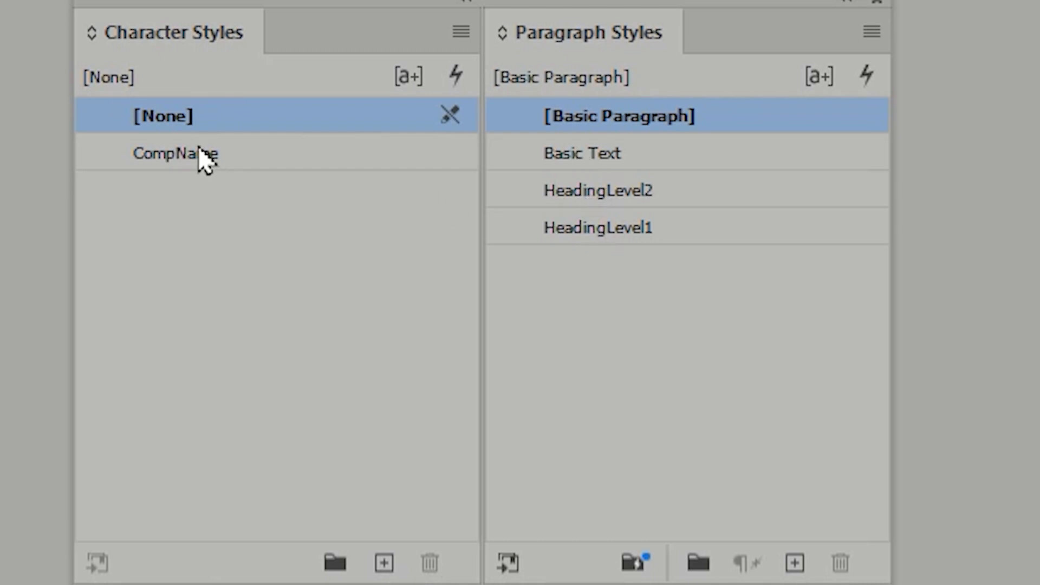
{"action": "mouse_move", "coordinate": [200, 193]}
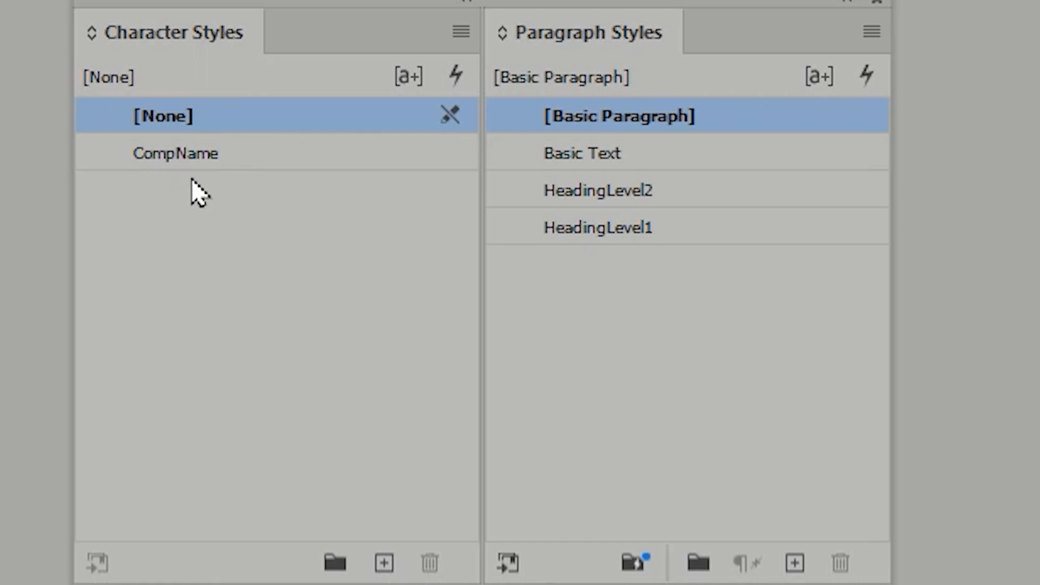
{"action": "mouse_move", "coordinate": [228, 189]}
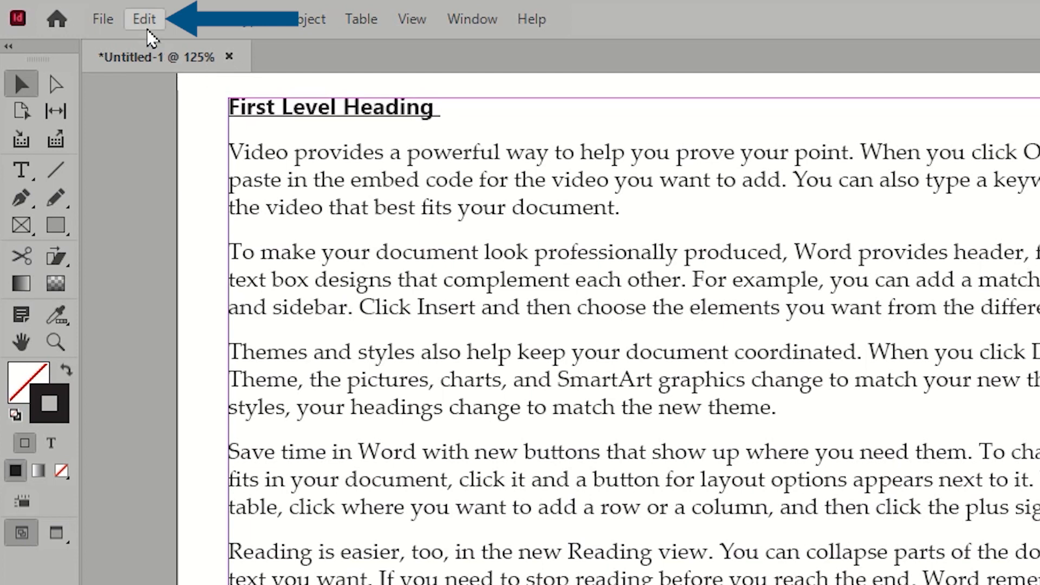
Bring up Find/Change from the Edit menu with empty find and change fields.
{"action": "left_click", "coordinate": [144, 19]}
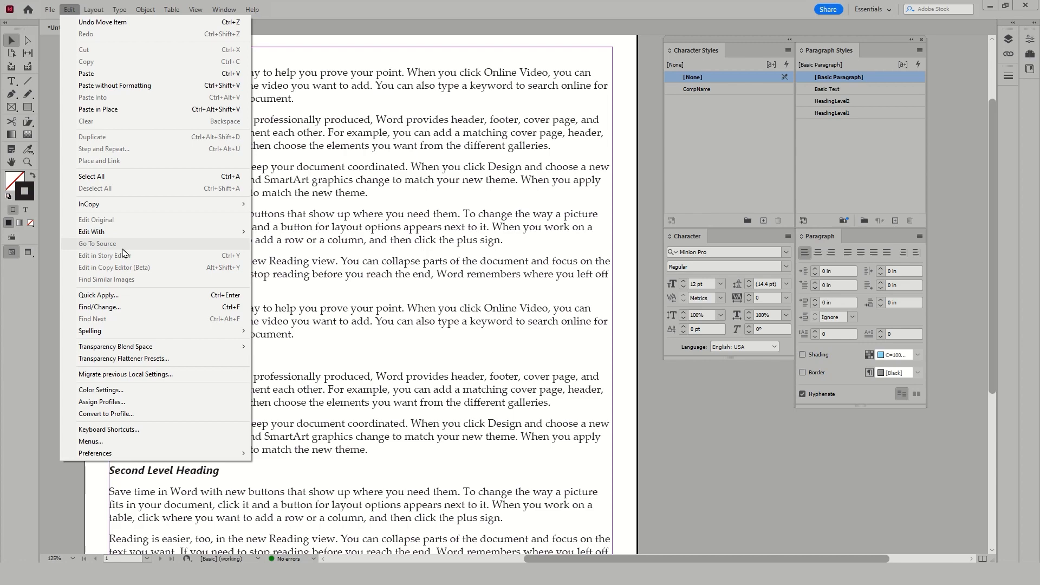
{"action": "mouse_move", "coordinate": [100, 306]}
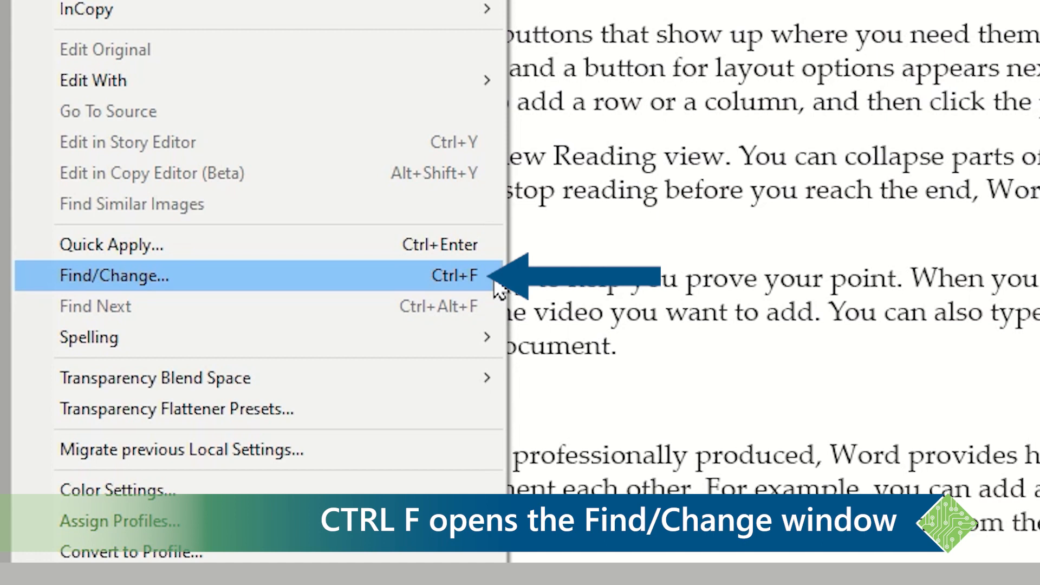
{"action": "left_click", "coordinate": [112, 276]}
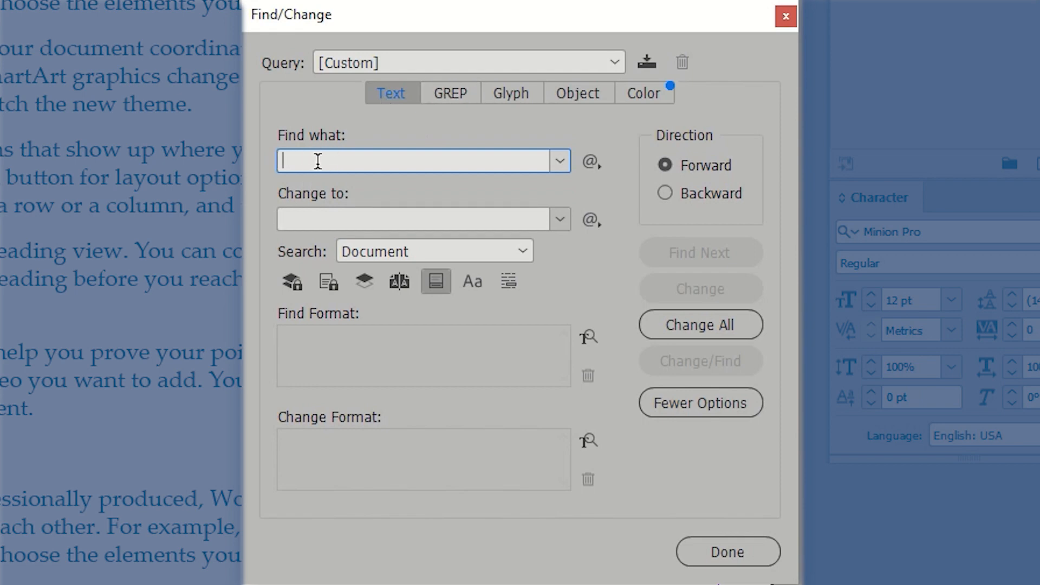
Enter 'video' as both the Find what and the Change to text.
{"action": "type", "text": "V"}
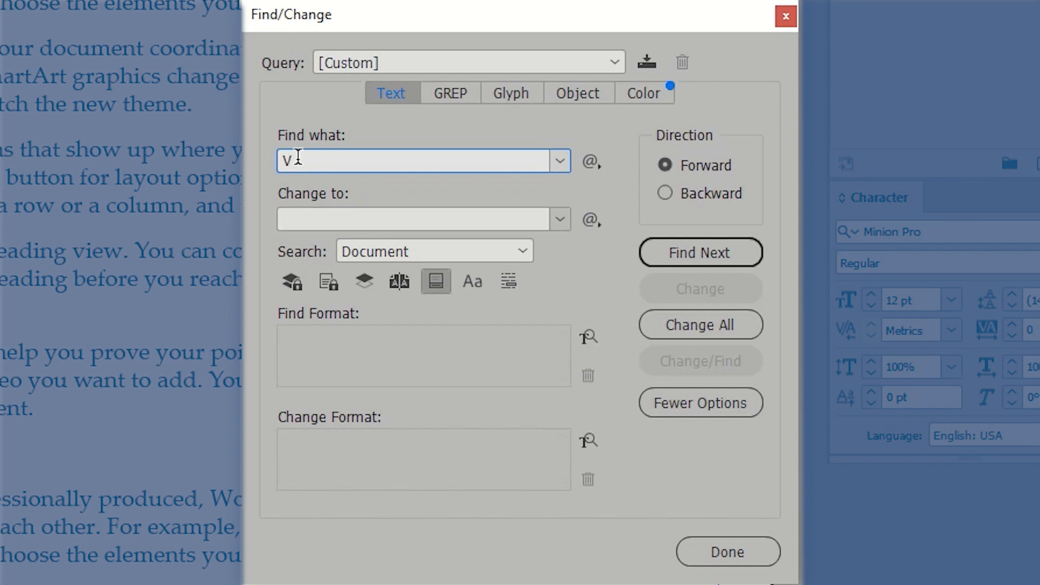
{"action": "type", "text": "ideo"}
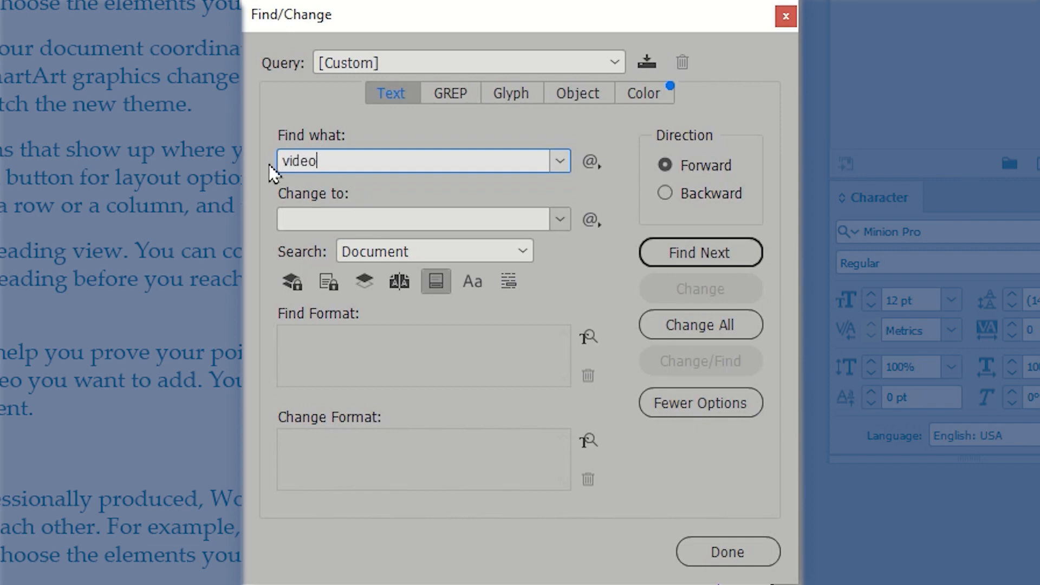
{"action": "left_click", "coordinate": [418, 218]}
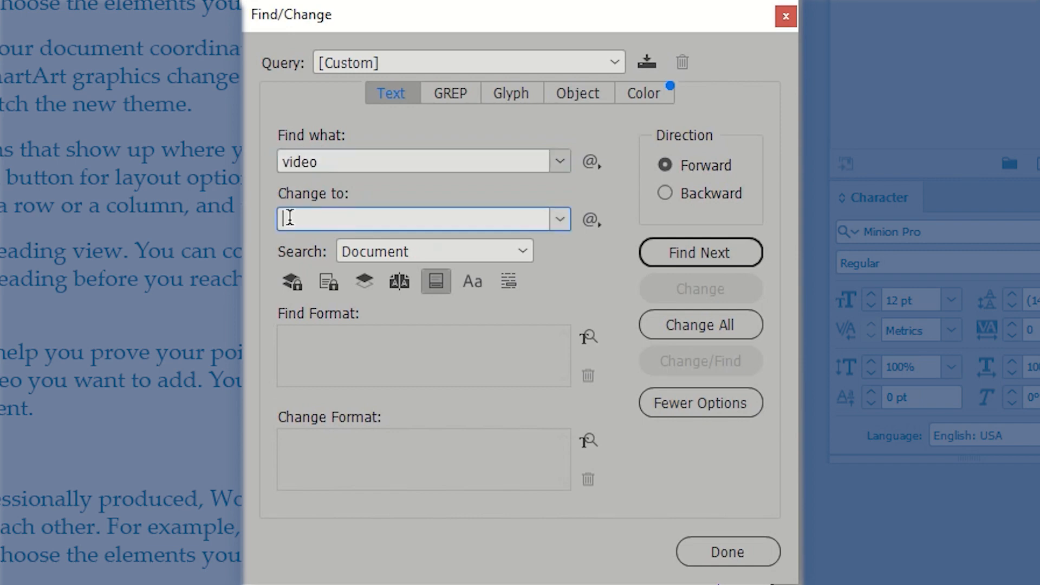
{"action": "type", "text": "vi"}
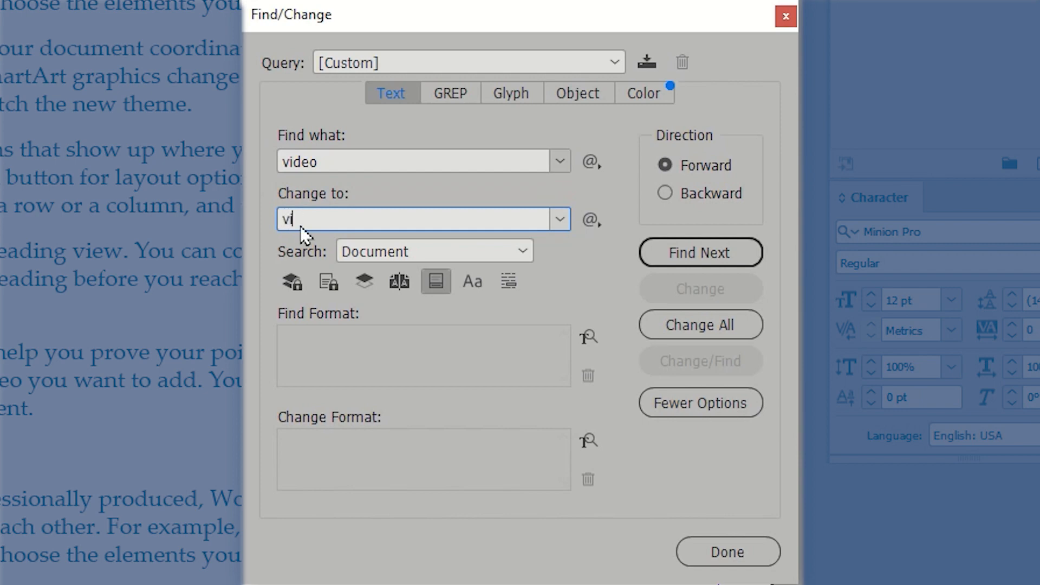
{"action": "type", "text": "deo"}
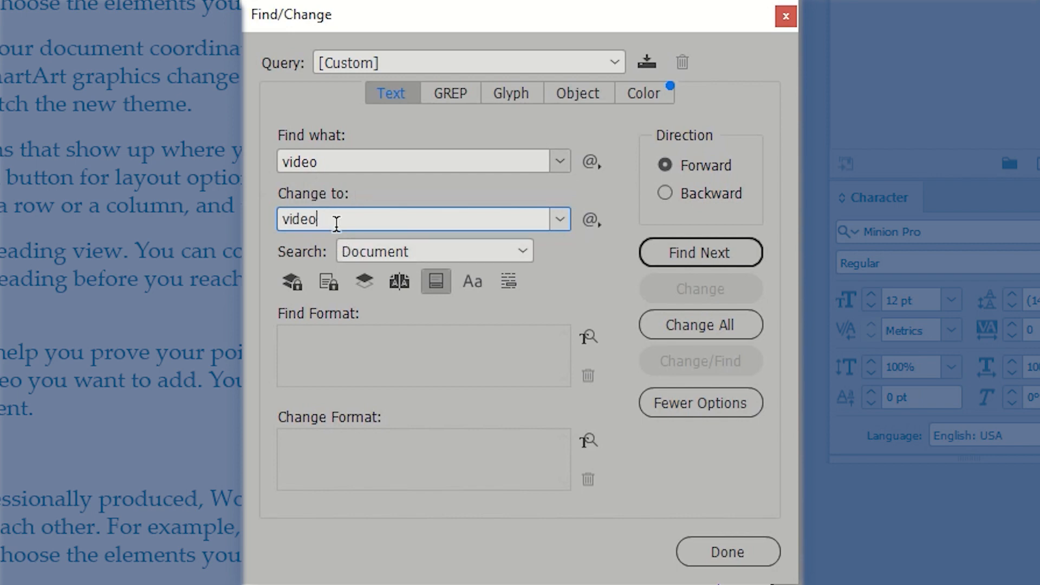
{"action": "mouse_move", "coordinate": [291, 265]}
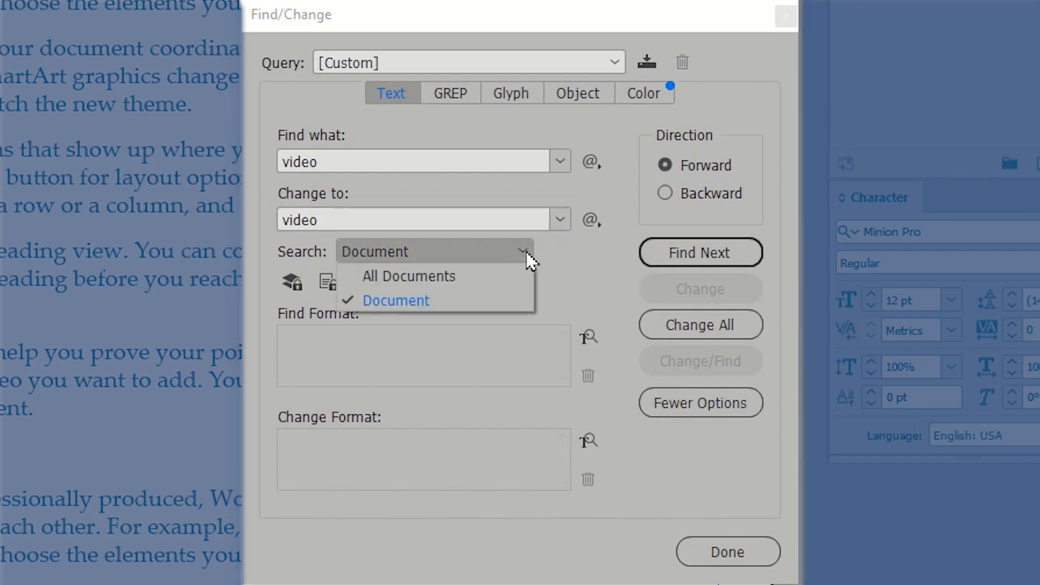
{"action": "mouse_move", "coordinate": [438, 284]}
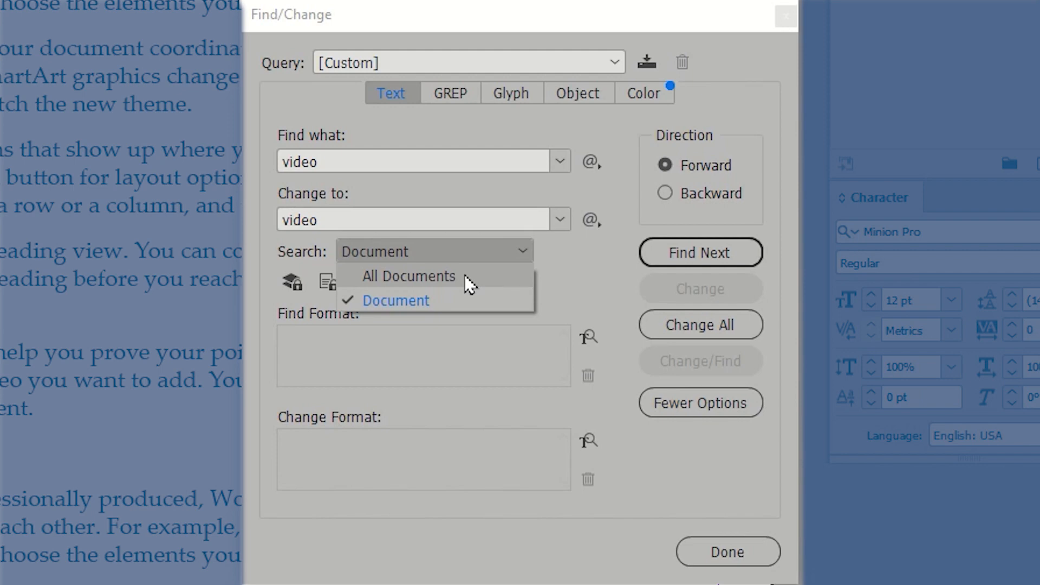
{"action": "mouse_move", "coordinate": [471, 305]}
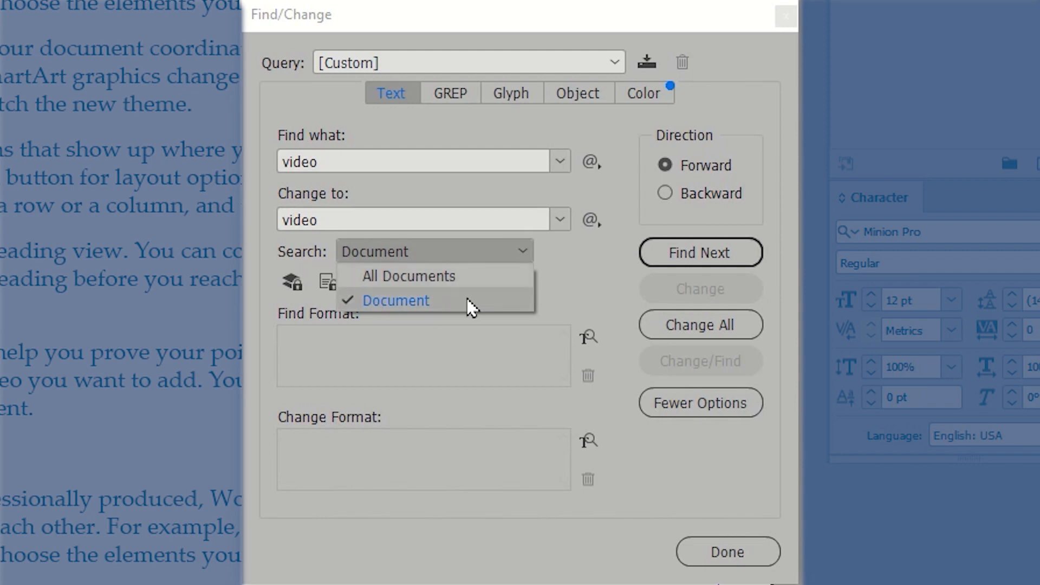
{"action": "left_click", "coordinate": [395, 300]}
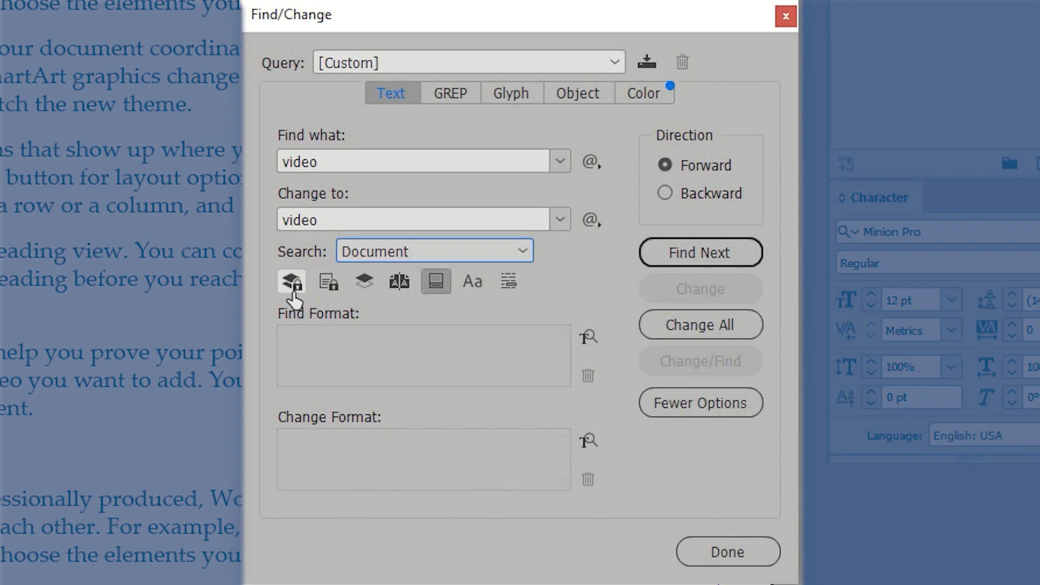
{"action": "mouse_move", "coordinate": [400, 282]}
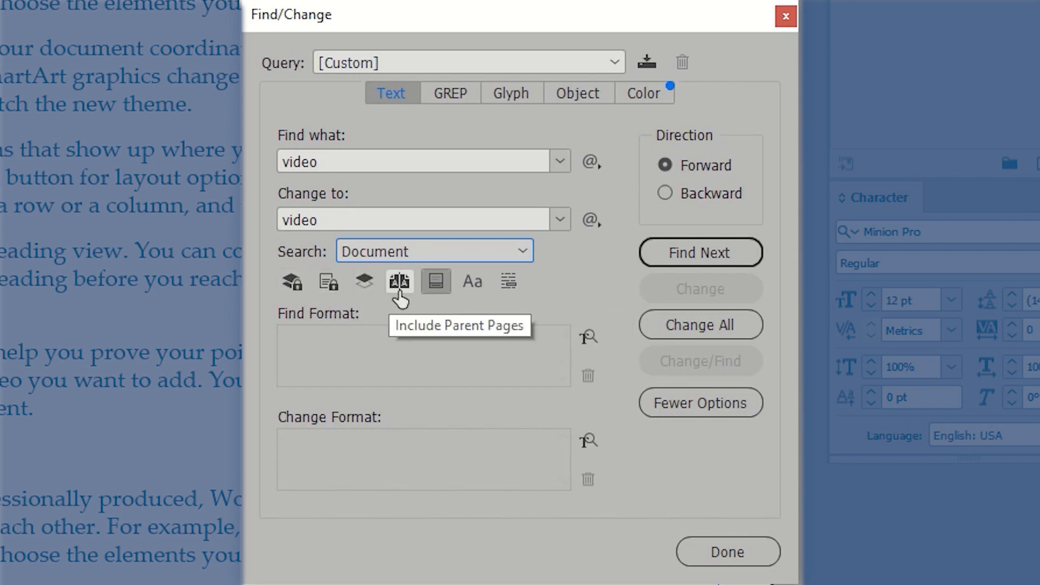
{"action": "mouse_move", "coordinate": [435, 280]}
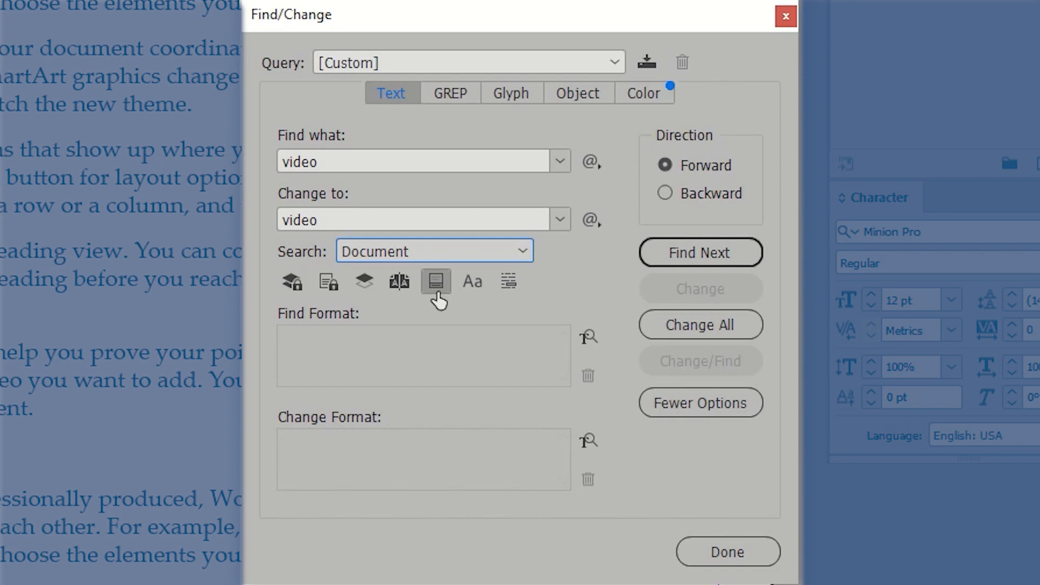
{"action": "mouse_move", "coordinate": [471, 282]}
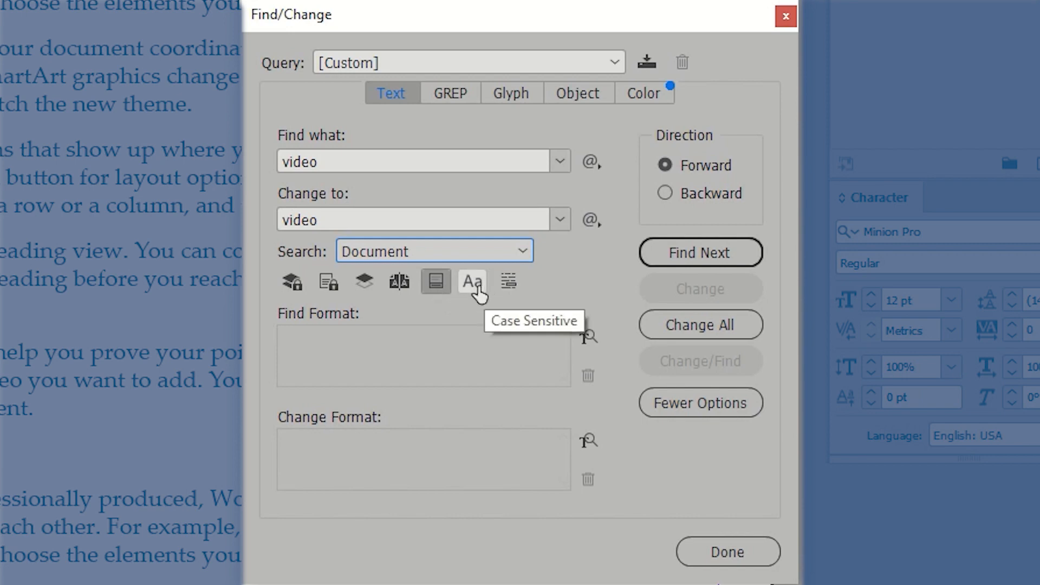
{"action": "mouse_move", "coordinate": [507, 281]}
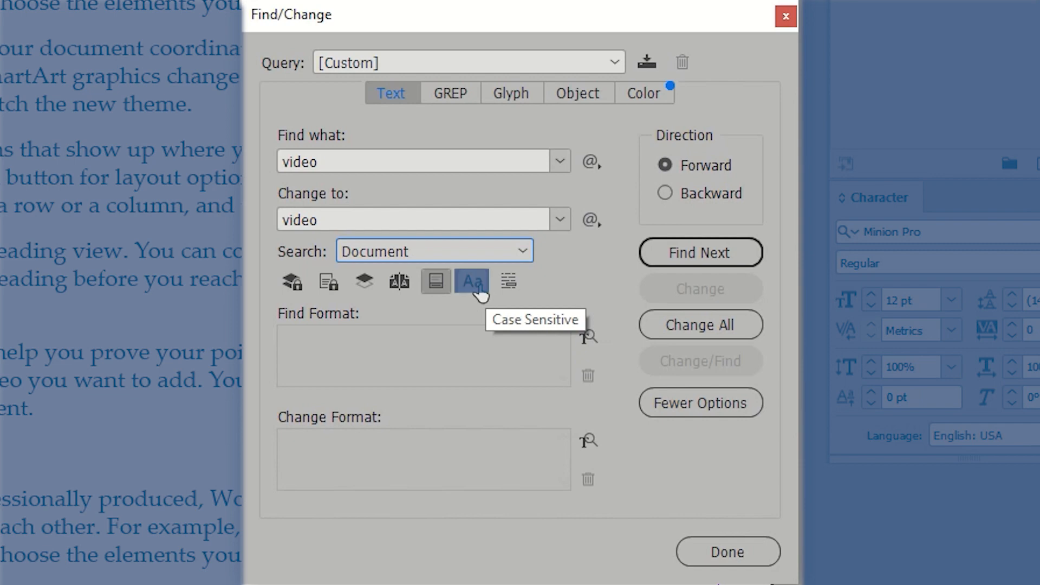
{"action": "mouse_move", "coordinate": [473, 292]}
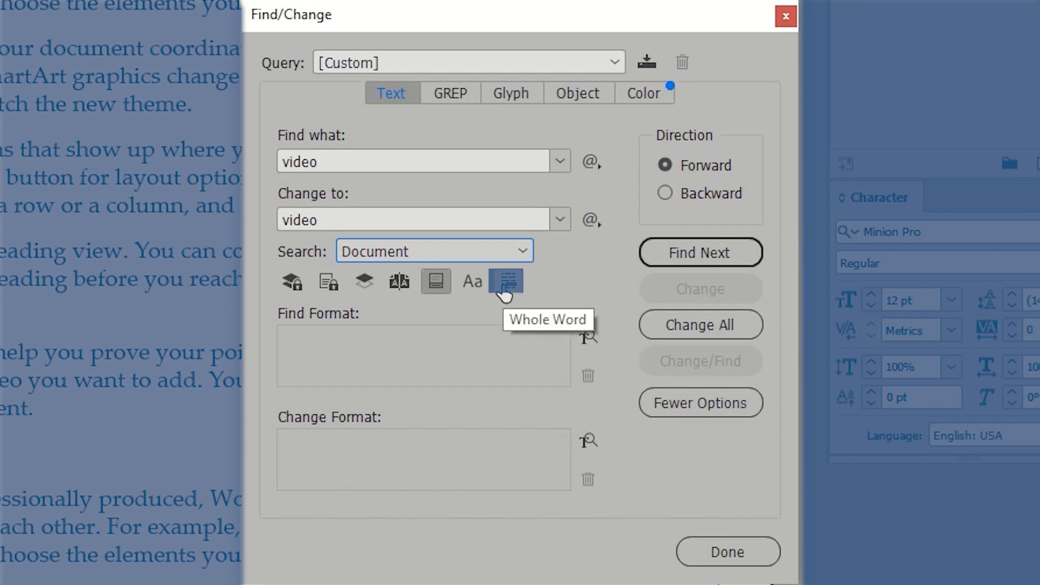
Toggle the Whole Word option so the 'video' search matches without whole-word restriction.
{"action": "left_click", "coordinate": [506, 281]}
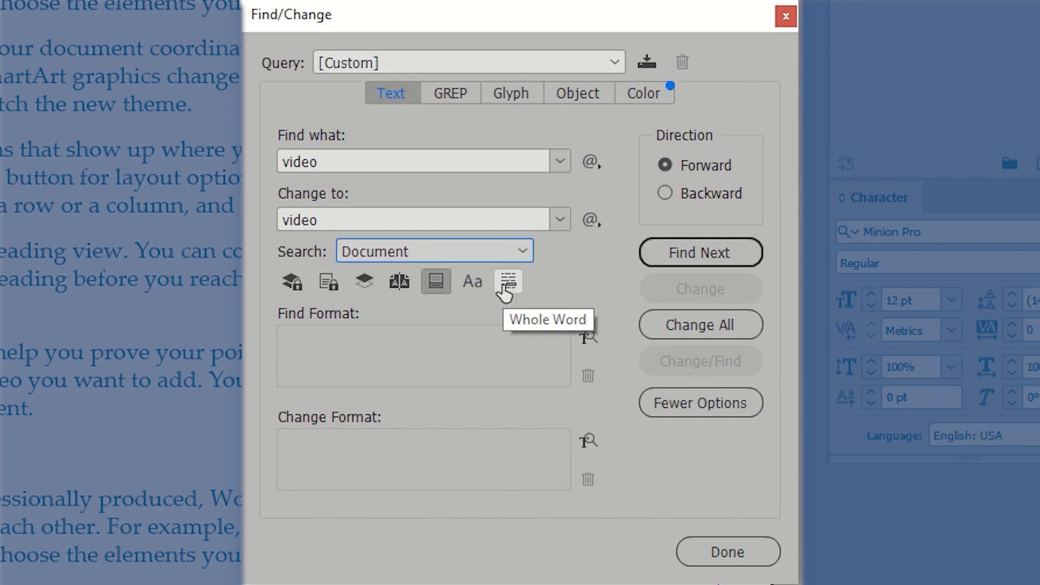
{"action": "mouse_move", "coordinate": [506, 290]}
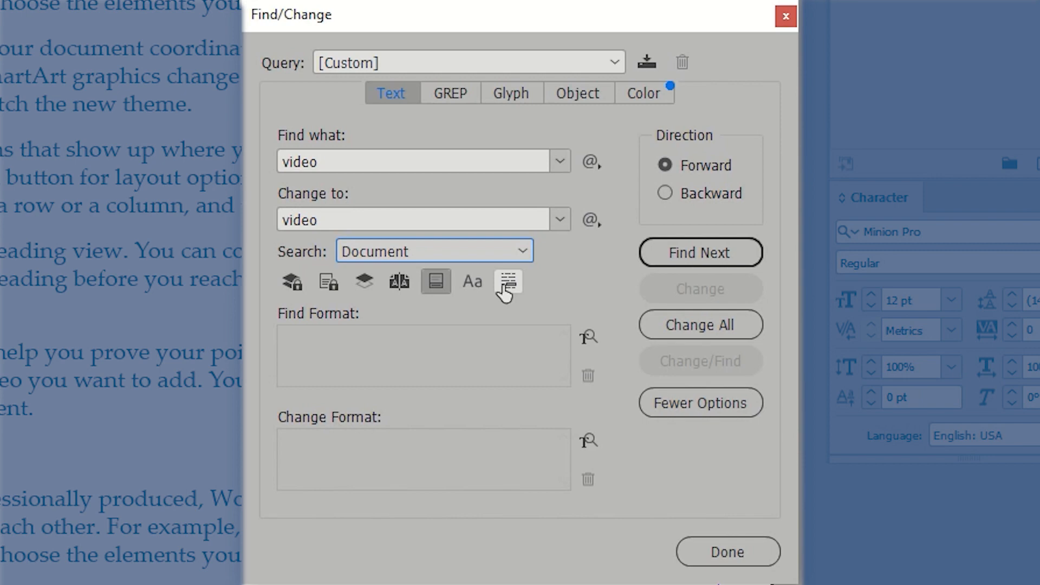
{"action": "mouse_move", "coordinate": [507, 309]}
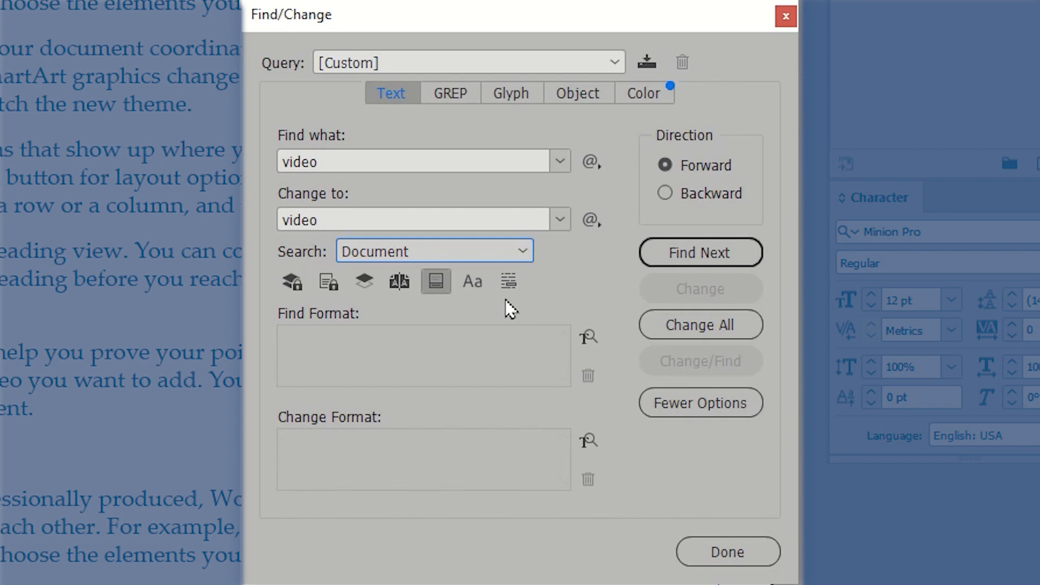
{"action": "mouse_move", "coordinate": [507, 312]}
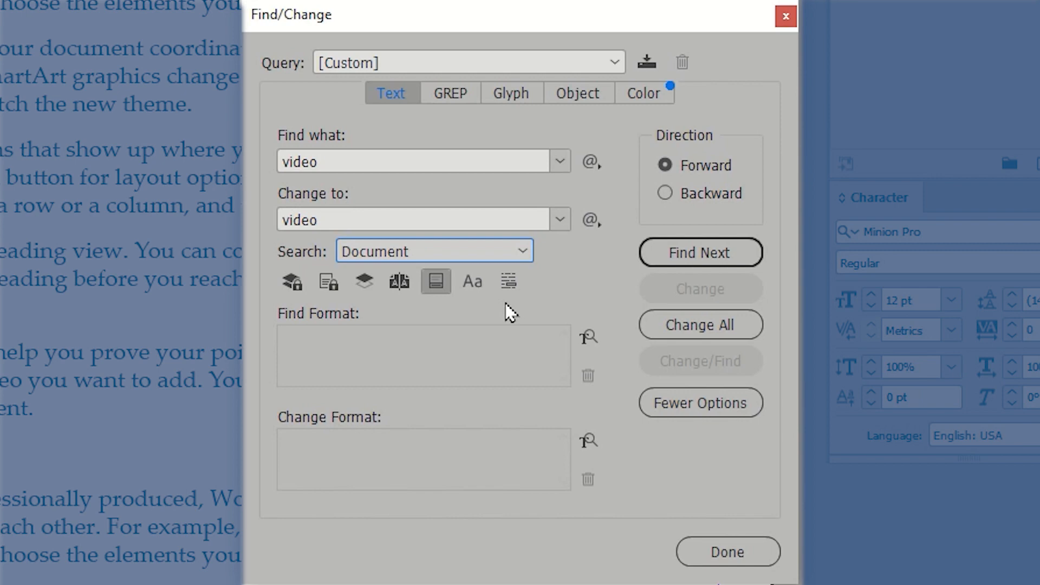
{"action": "mouse_move", "coordinate": [436, 282]}
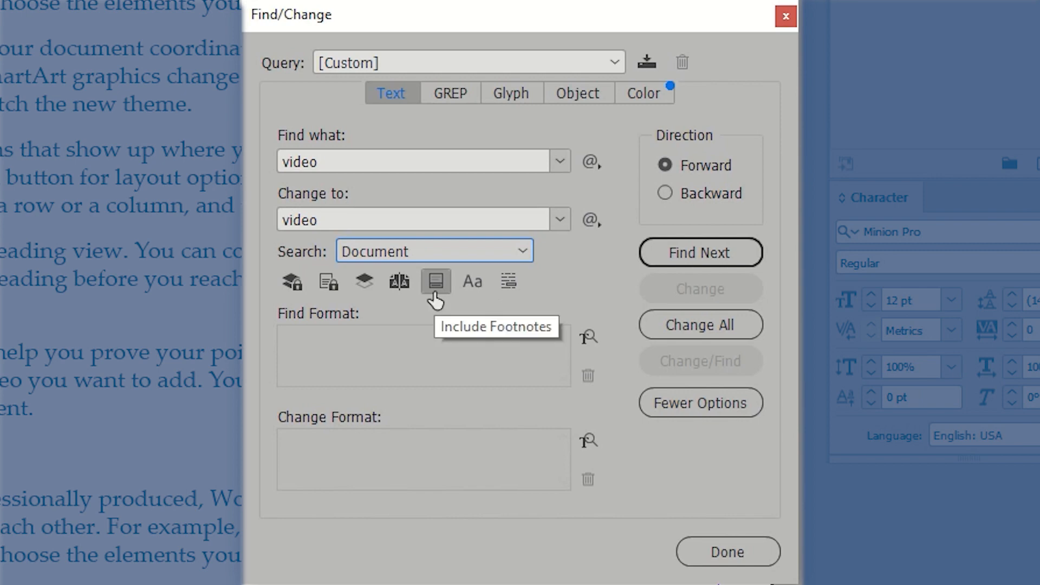
{"action": "mouse_move", "coordinate": [586, 338]}
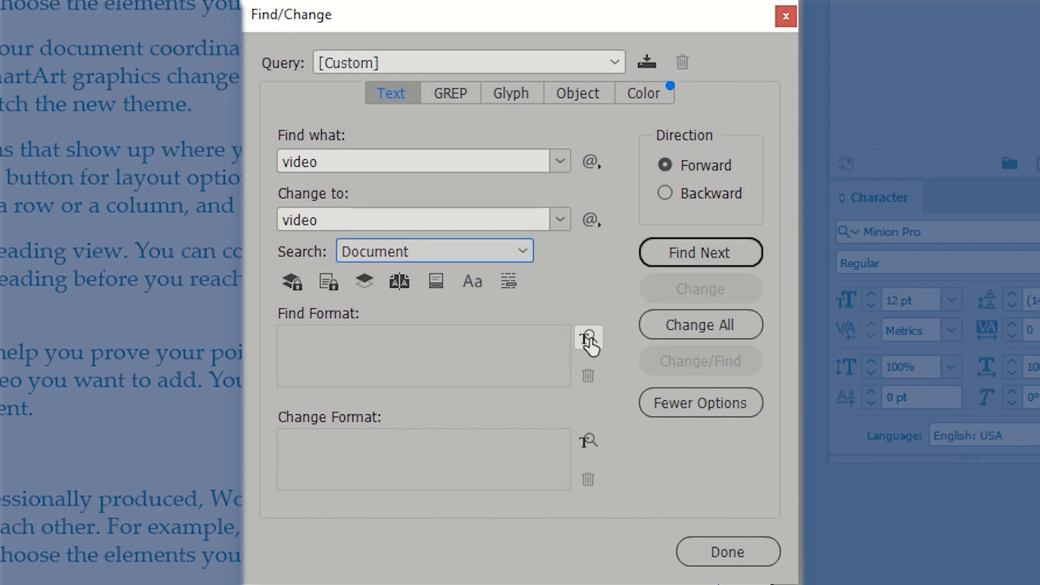
Restrict the find formatting to the Basic Text paragraph style and confirm.
{"action": "left_click", "coordinate": [586, 338]}
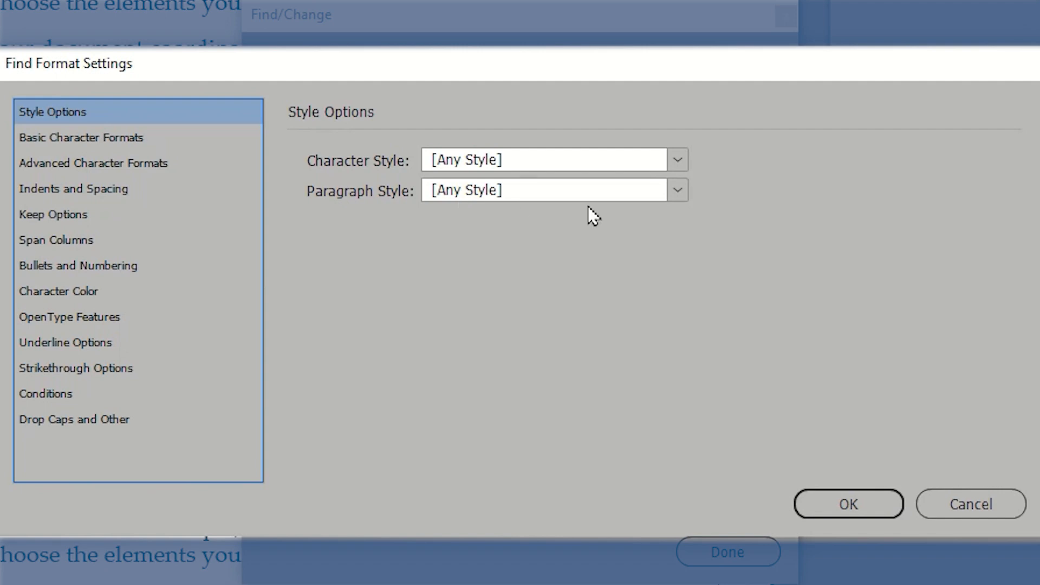
{"action": "left_click", "coordinate": [676, 189]}
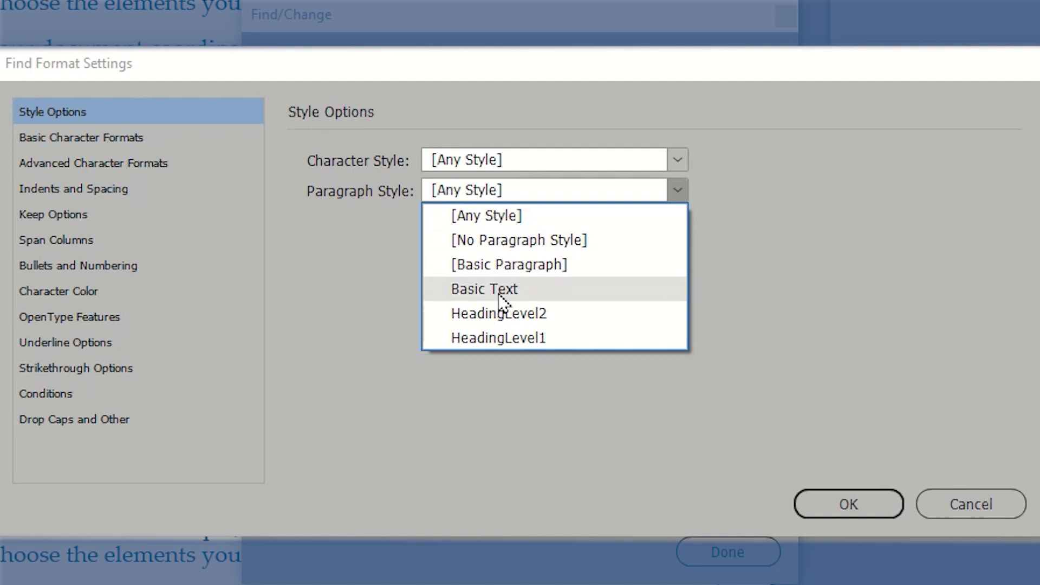
{"action": "left_click", "coordinate": [484, 288]}
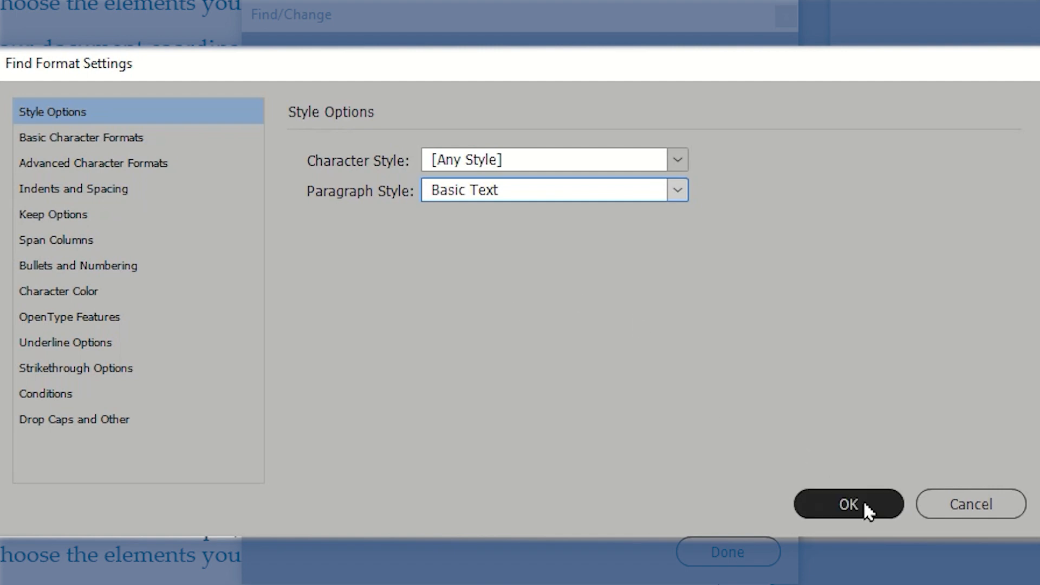
{"action": "left_click", "coordinate": [847, 504]}
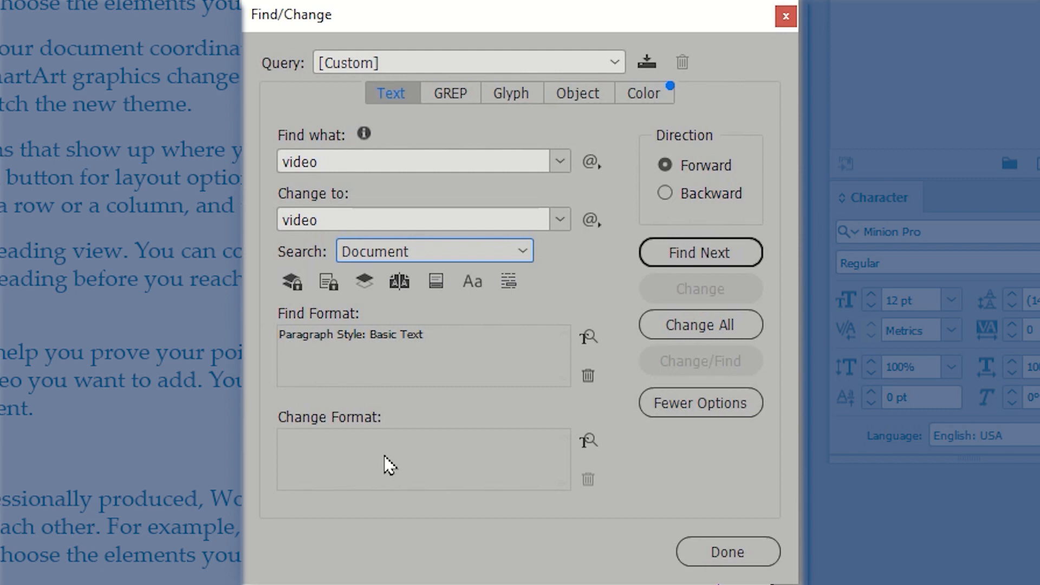
{"action": "mouse_move", "coordinate": [435, 469]}
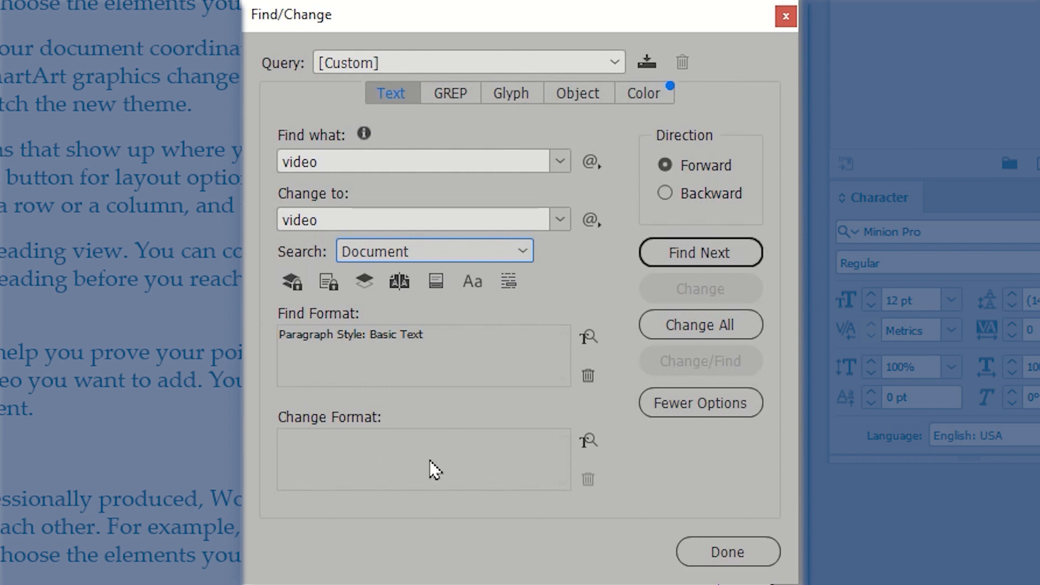
{"action": "mouse_move", "coordinate": [587, 441]}
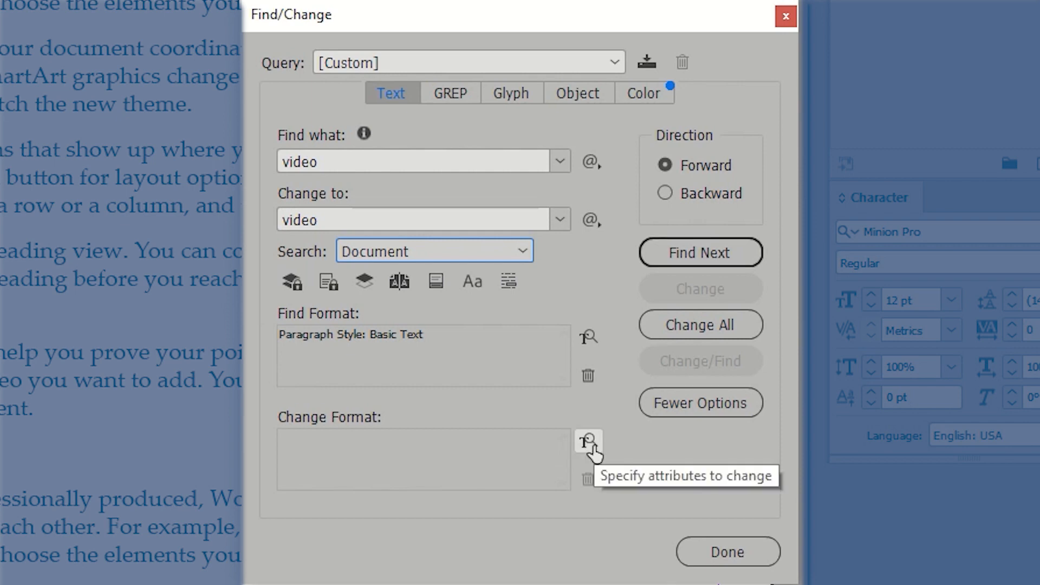
Set the change formatting to apply the CompName character style and confirm.
{"action": "left_click", "coordinate": [587, 442]}
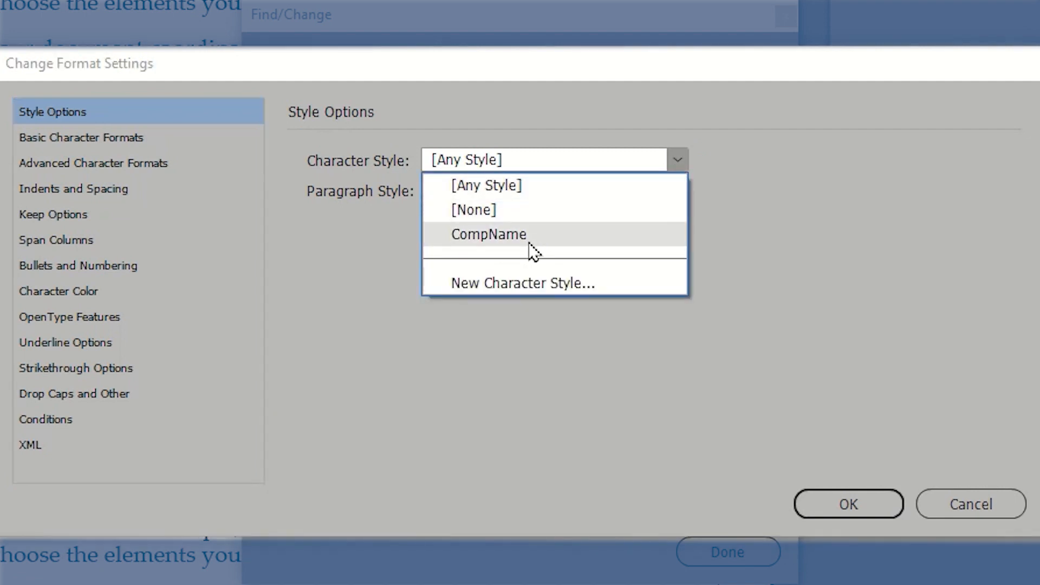
{"action": "left_click", "coordinate": [488, 234]}
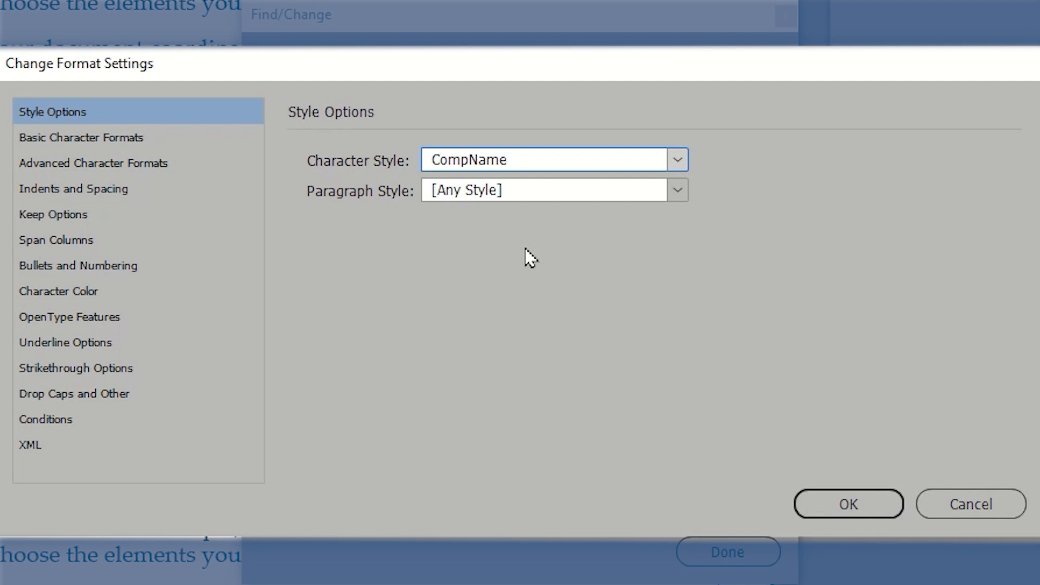
{"action": "mouse_move", "coordinate": [591, 160]}
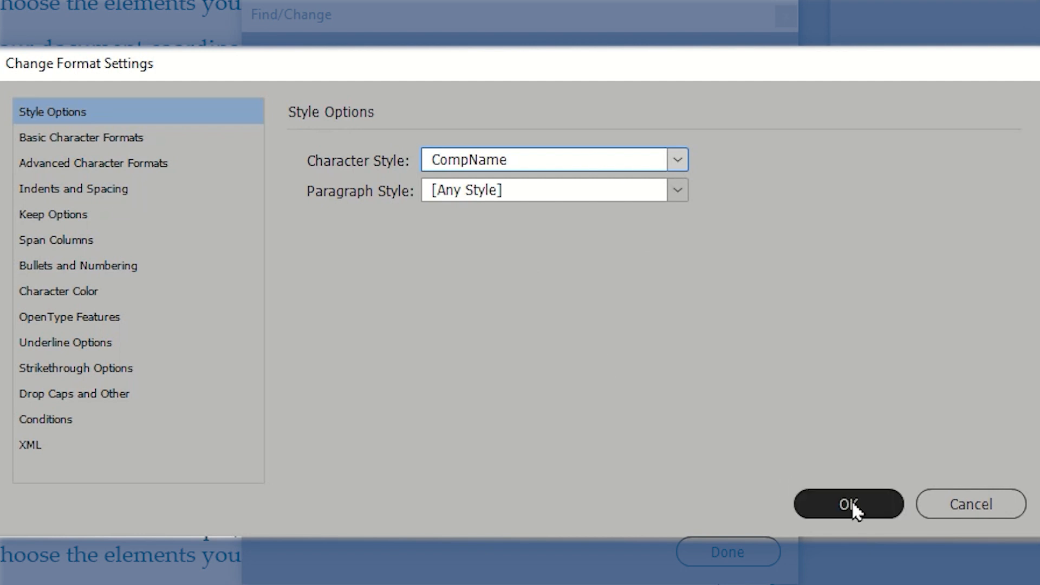
{"action": "left_click", "coordinate": [847, 503]}
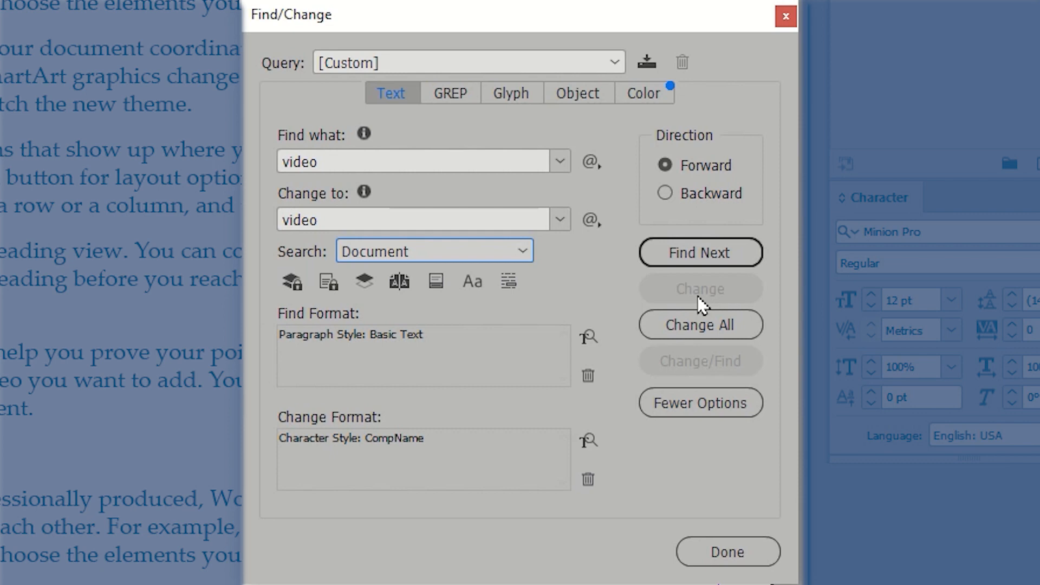
Run Change All, restyling 8 'video' occurrences, and dismiss the report.
{"action": "left_click", "coordinate": [700, 325]}
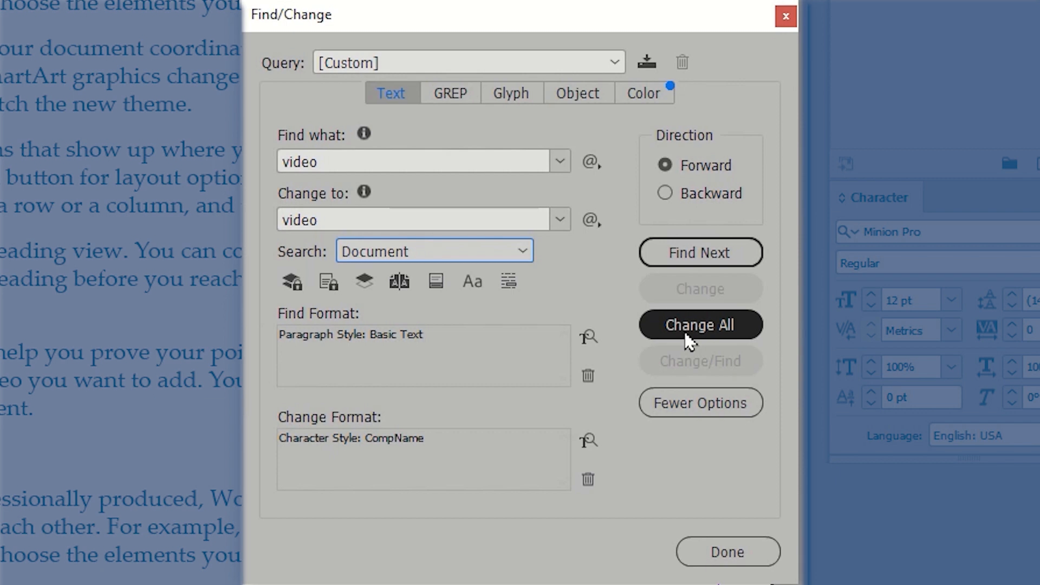
{"action": "left_click", "coordinate": [698, 324]}
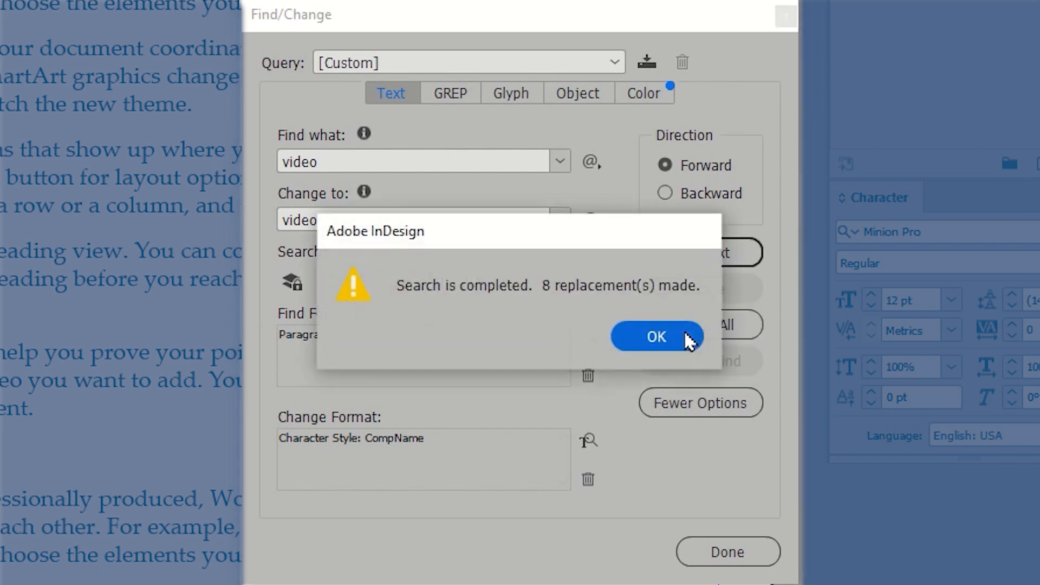
{"action": "mouse_move", "coordinate": [600, 317]}
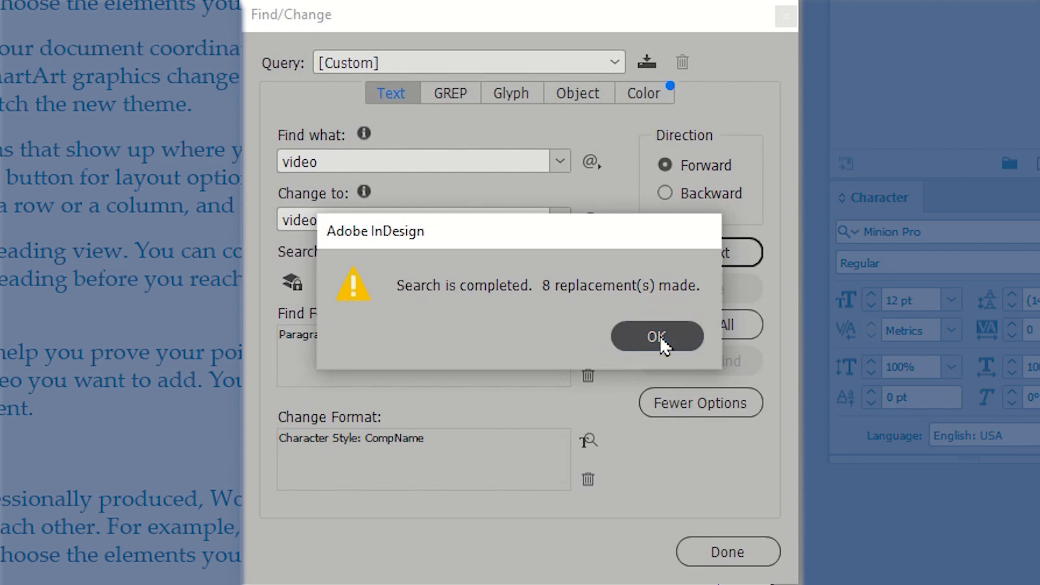
{"action": "left_click", "coordinate": [655, 336]}
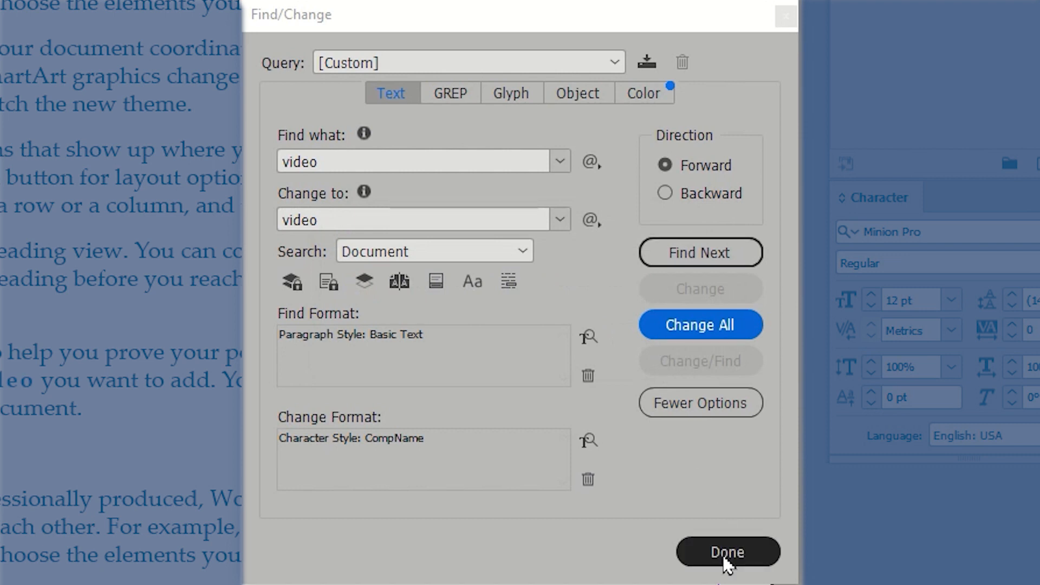
Close Find/Change, leaving every body-text 'video' in the CompName style.
{"action": "left_click", "coordinate": [728, 551]}
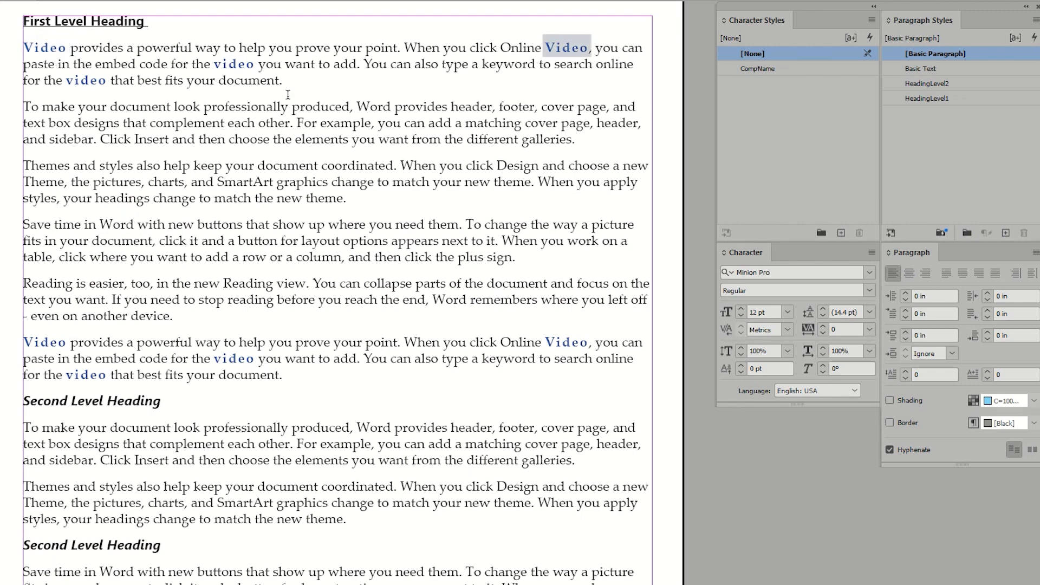
{"action": "mouse_move", "coordinate": [66, 99]}
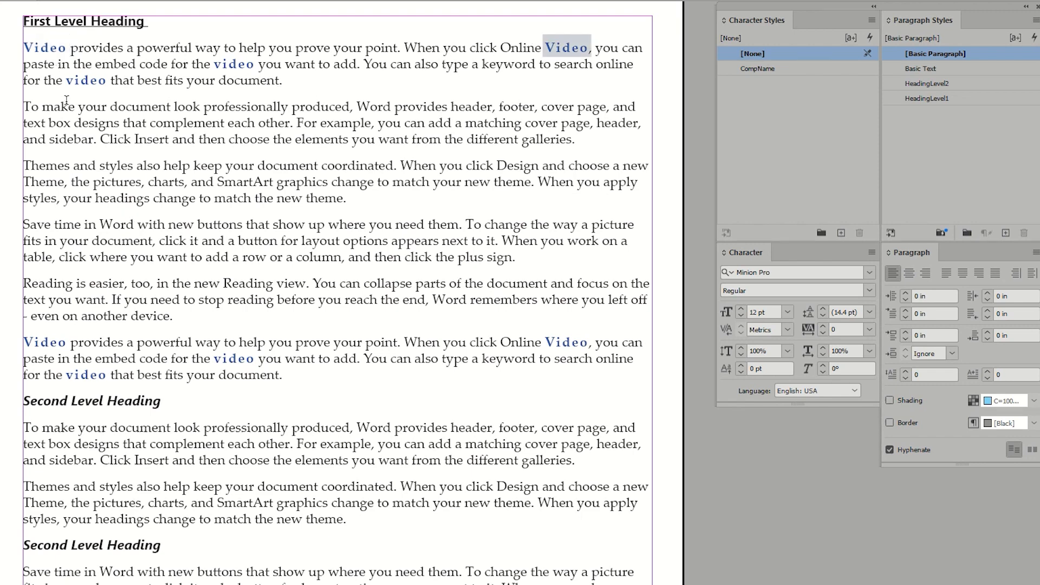